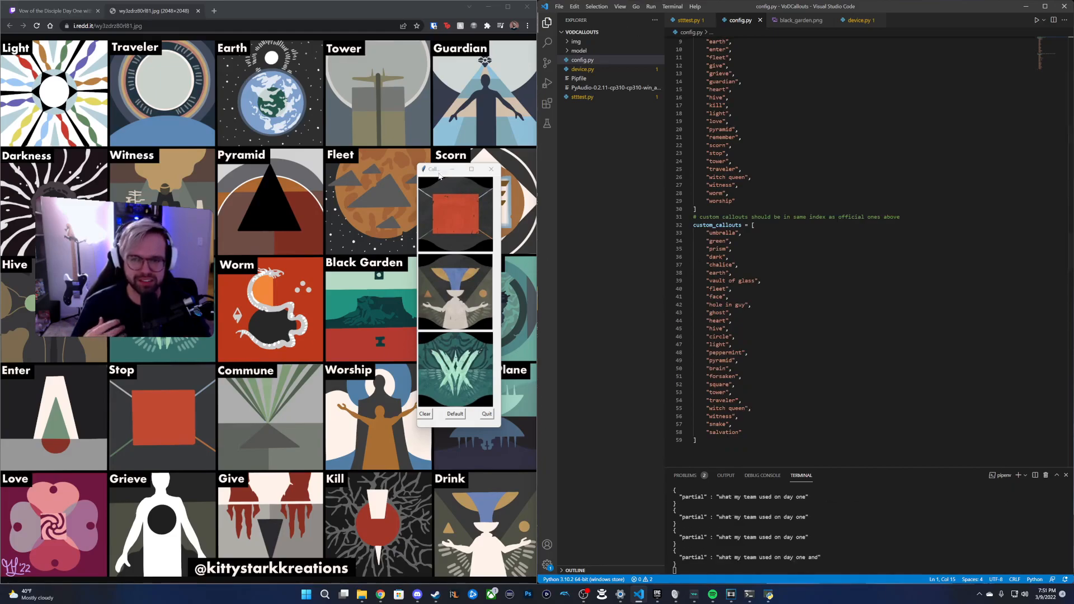
# Move the callout window right so it no longer covers the symbol chart
pyautogui.moveTo(432, 169); pyautogui.dragTo(586, 174)
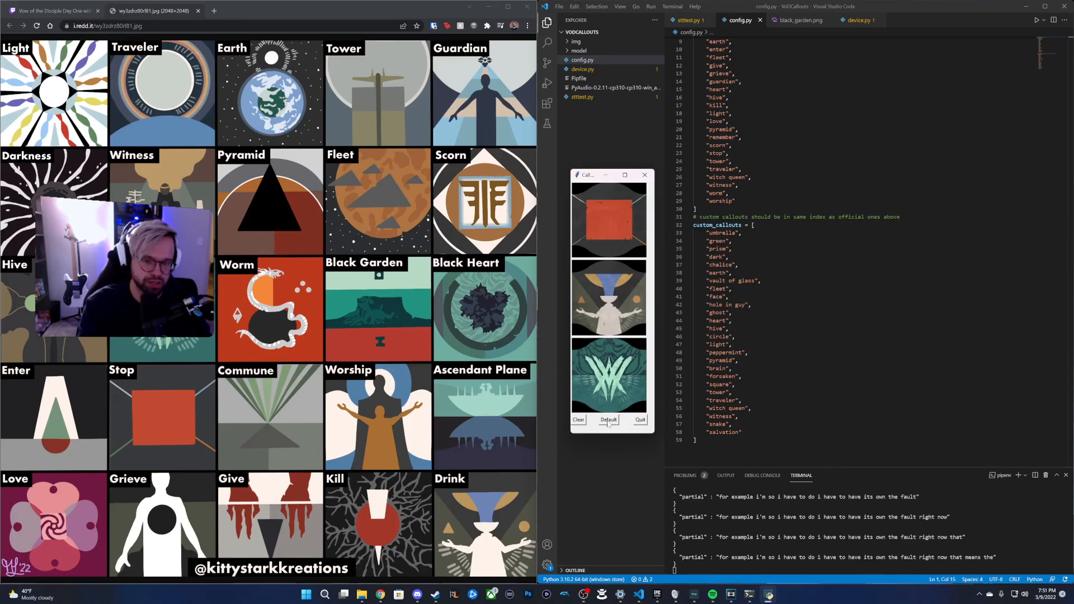
# Switch to custom callouts, match Black Garden, Drink and Enter by voice, then return to Default mode
pyautogui.click(608, 420)
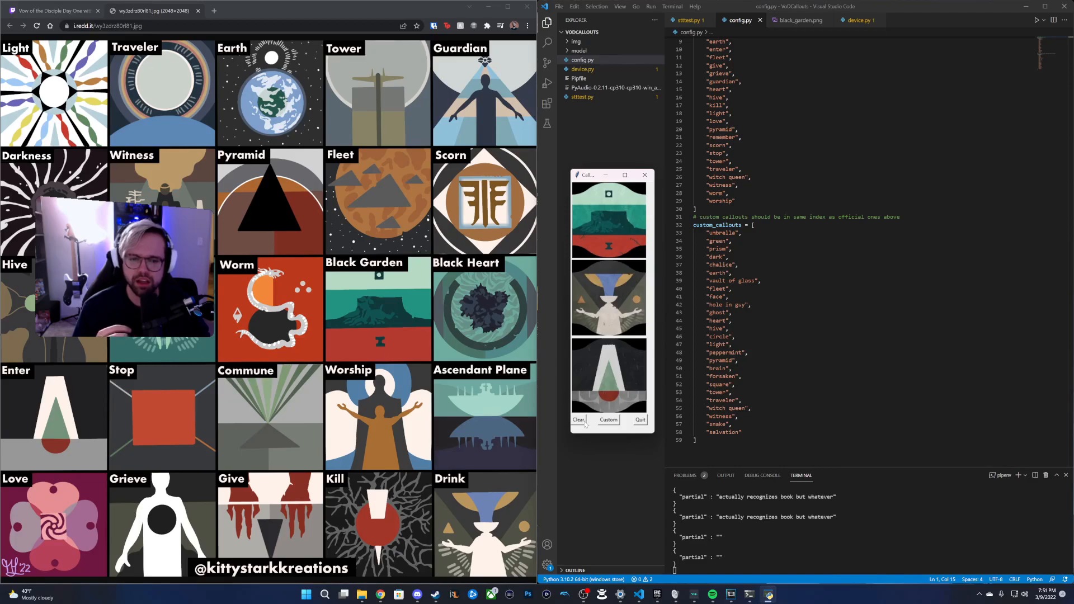
pyautogui.click(608, 420)
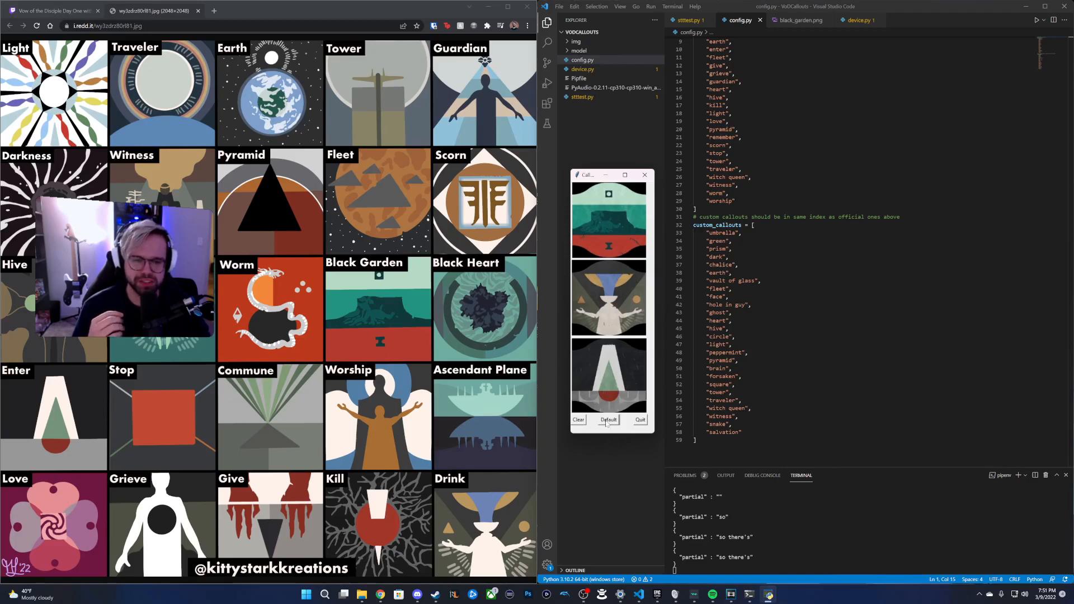